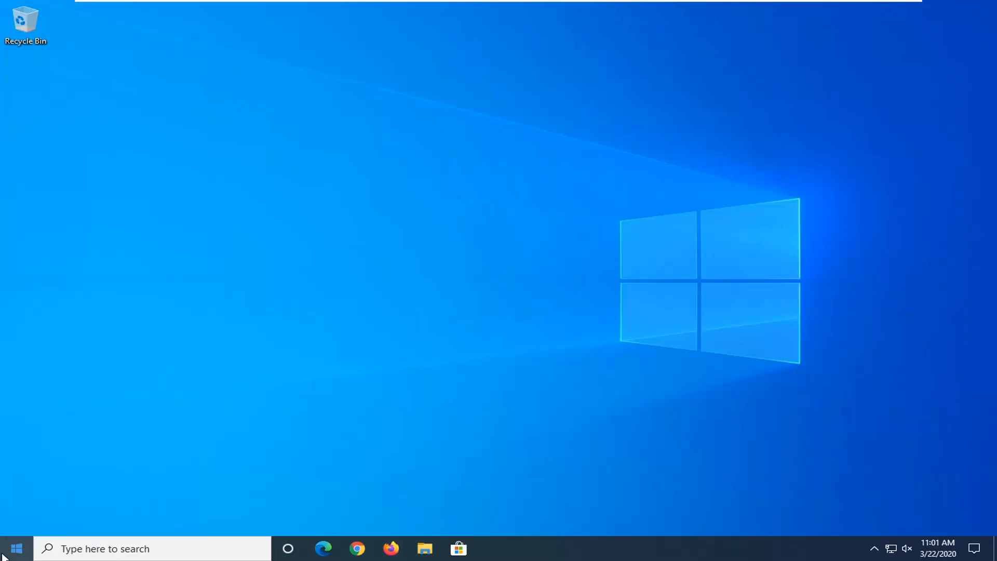
Search Start for 'network reset' to surface the Network reset system setting
text(network reset)
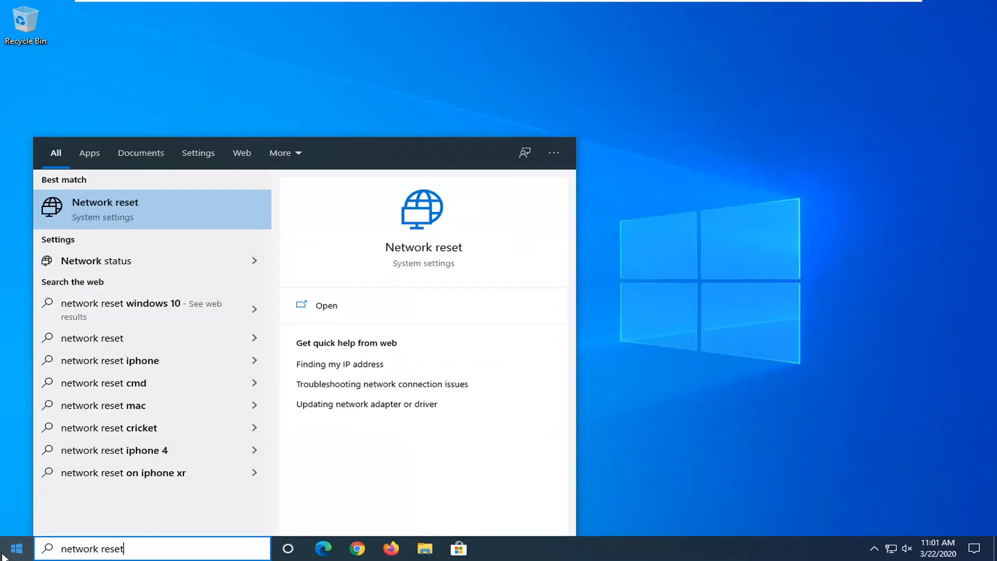
mouse_move(148, 241)
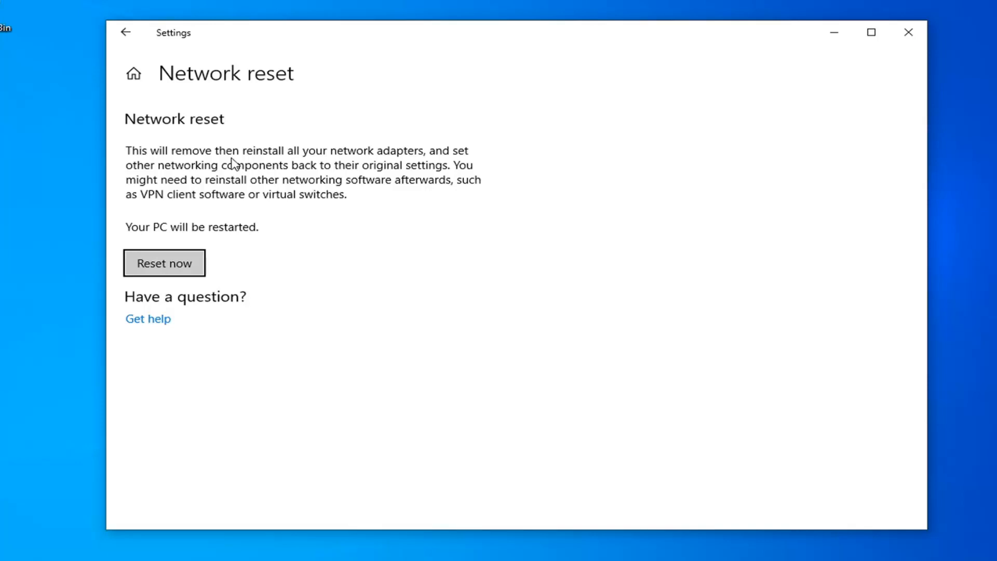
mouse_move(220, 252)
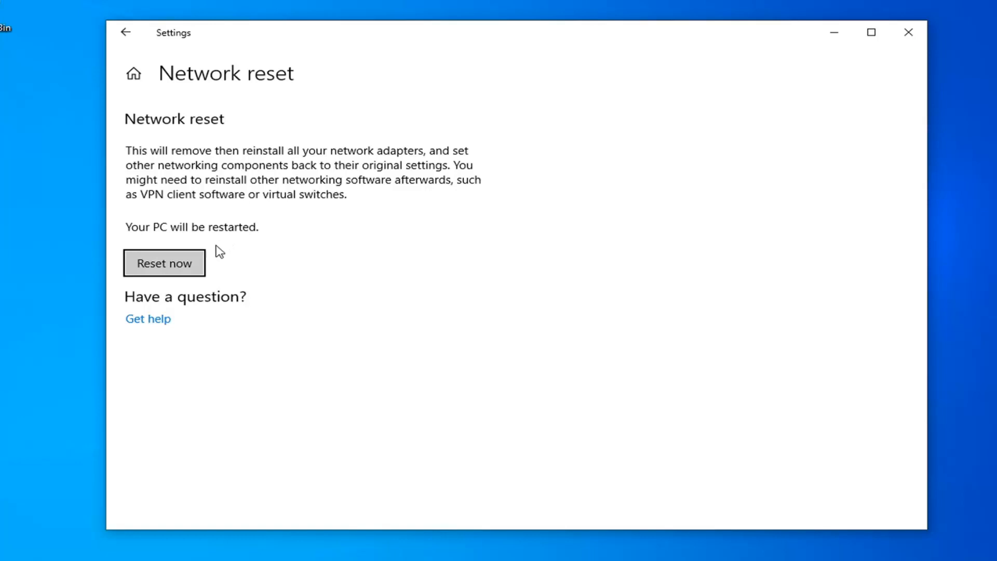
Reset all network settings with Reset now, confirm Yes, and dismiss the sign-out notice
click(164, 262)
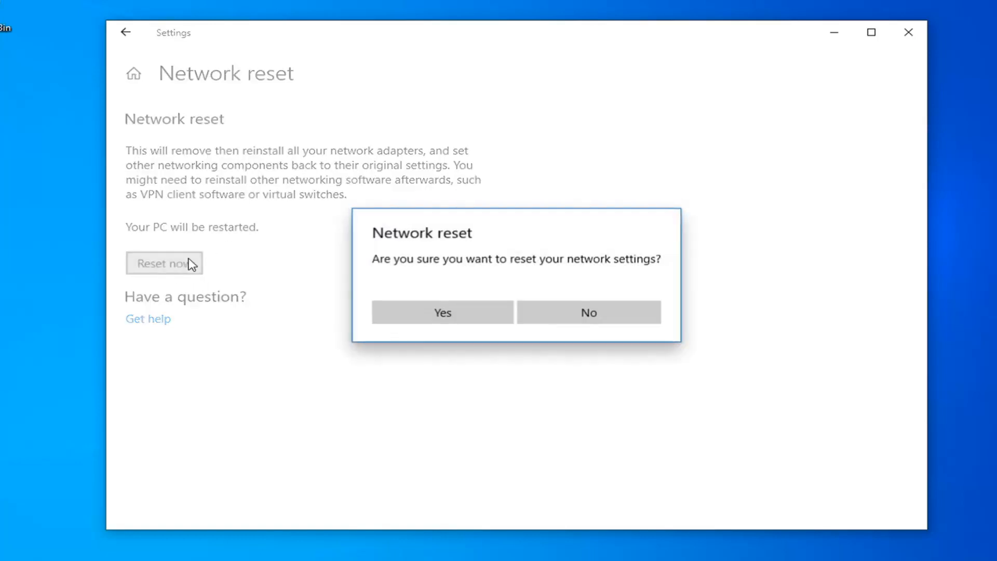
mouse_move(569, 268)
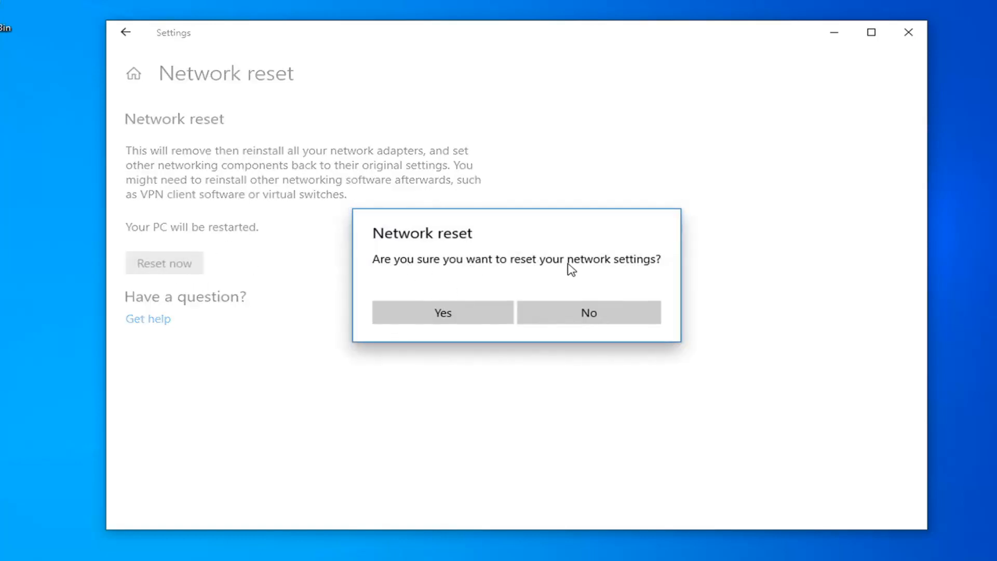
click(442, 312)
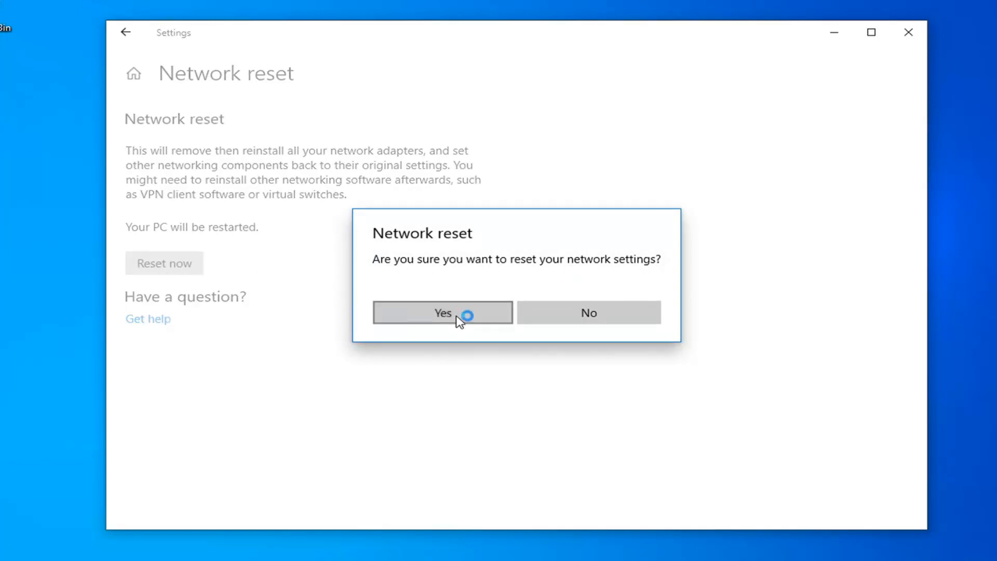
click(442, 313)
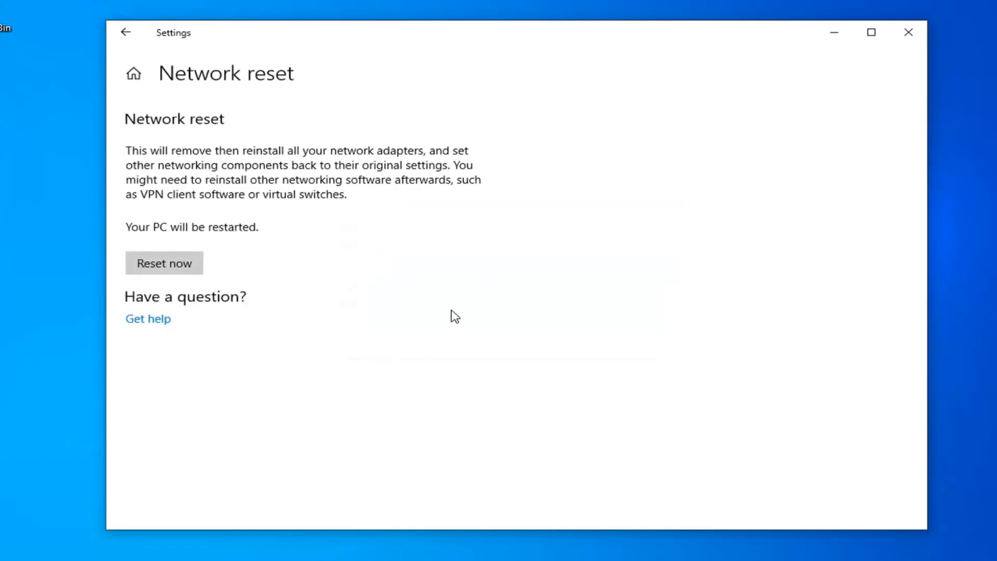
click(164, 263)
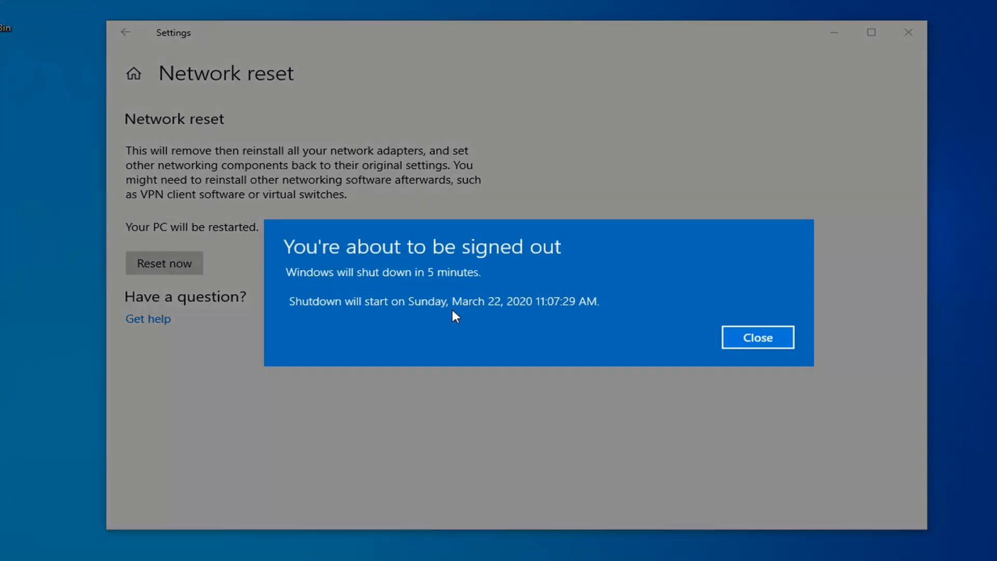
mouse_move(312, 333)
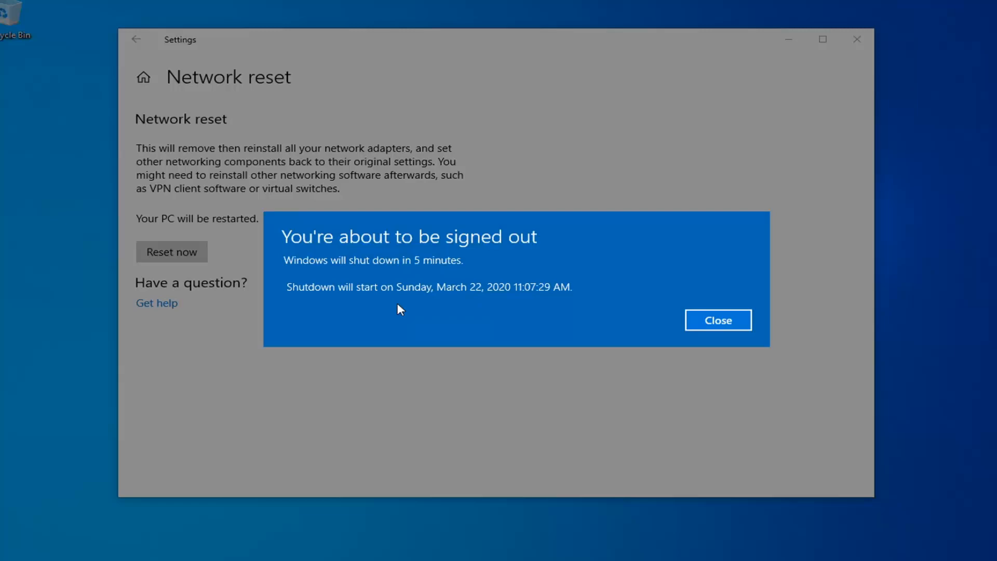
click(717, 320)
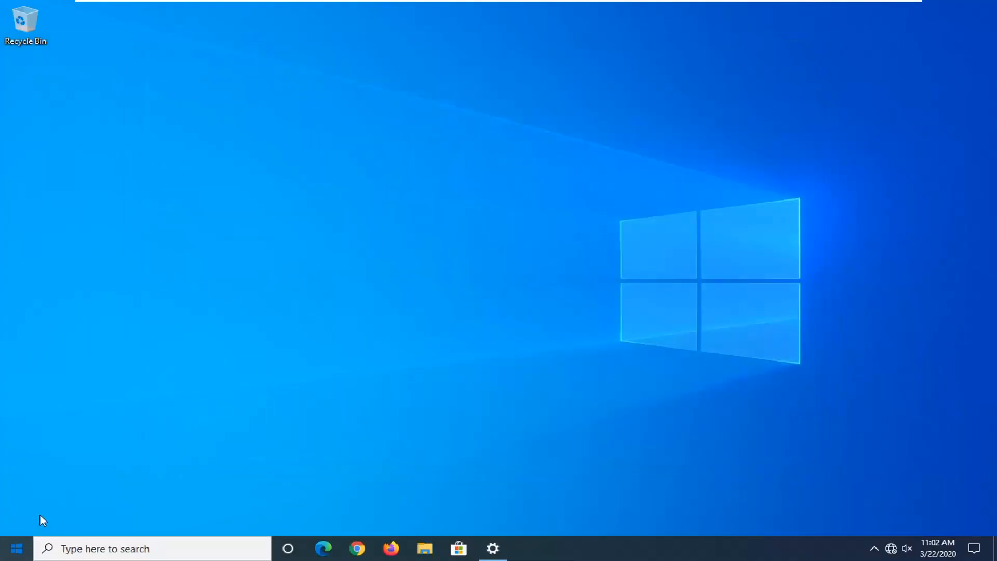
Restart the computer from the Start menu Power options
click(16, 548)
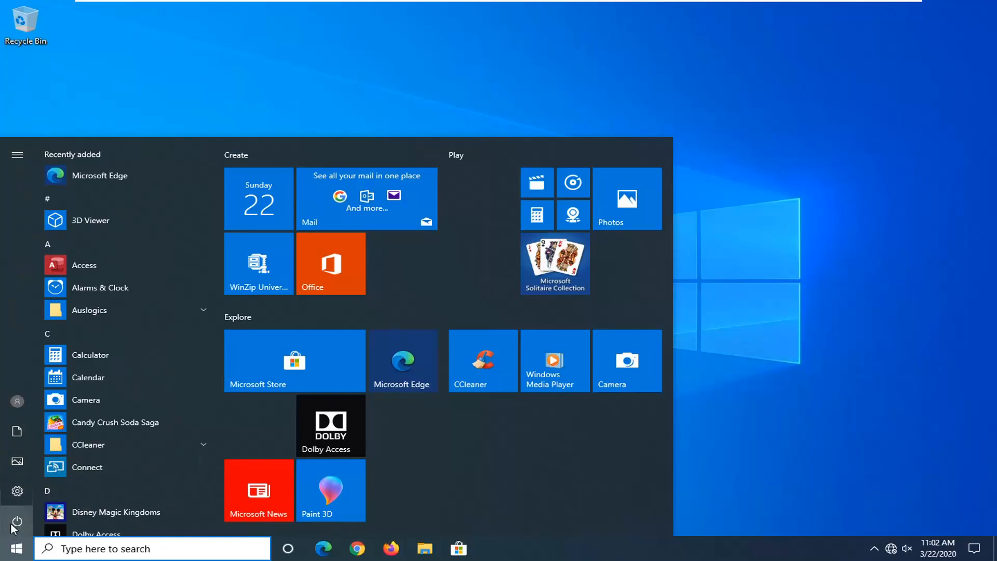
click(17, 520)
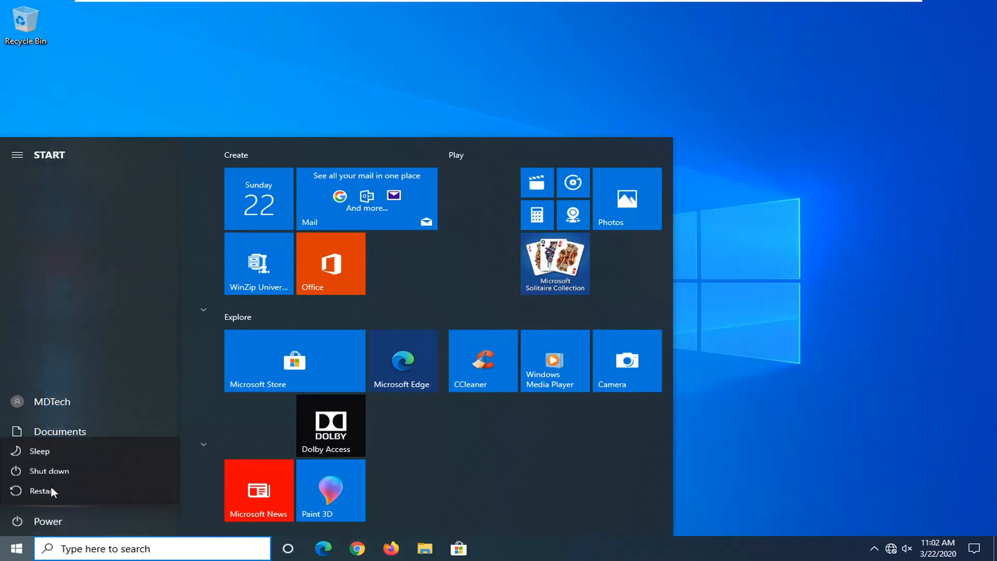
click(43, 490)
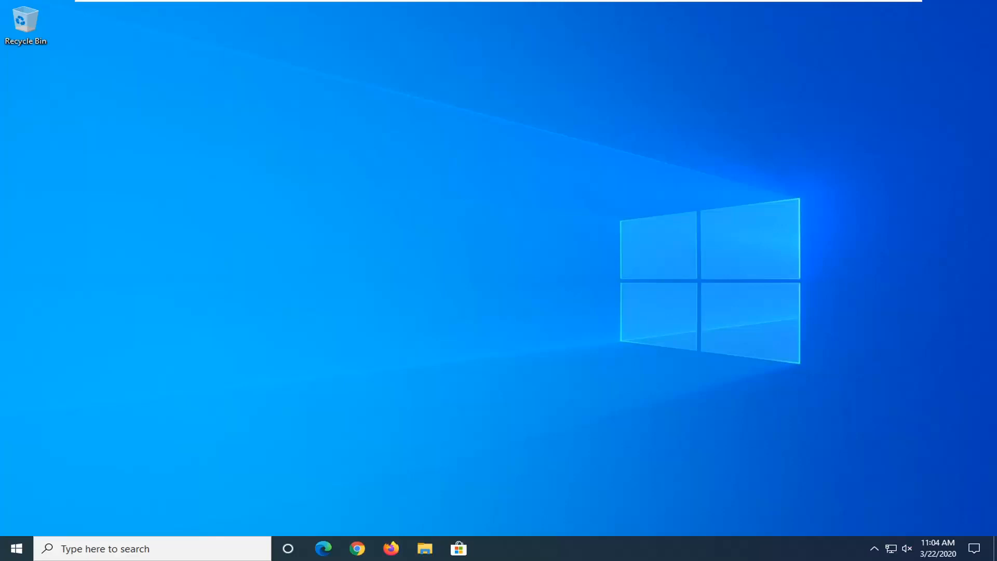
click(891, 549)
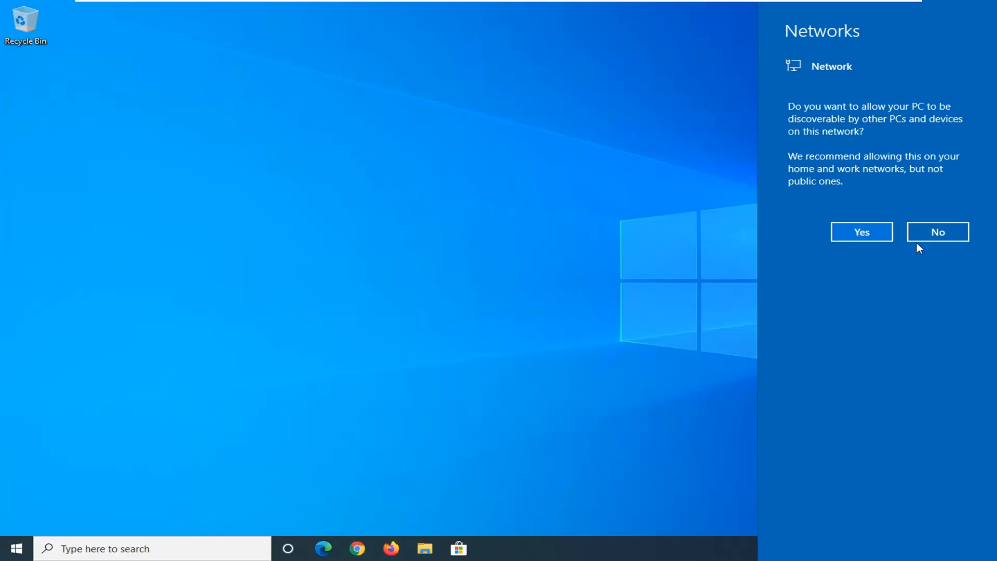
mouse_move(582, 316)
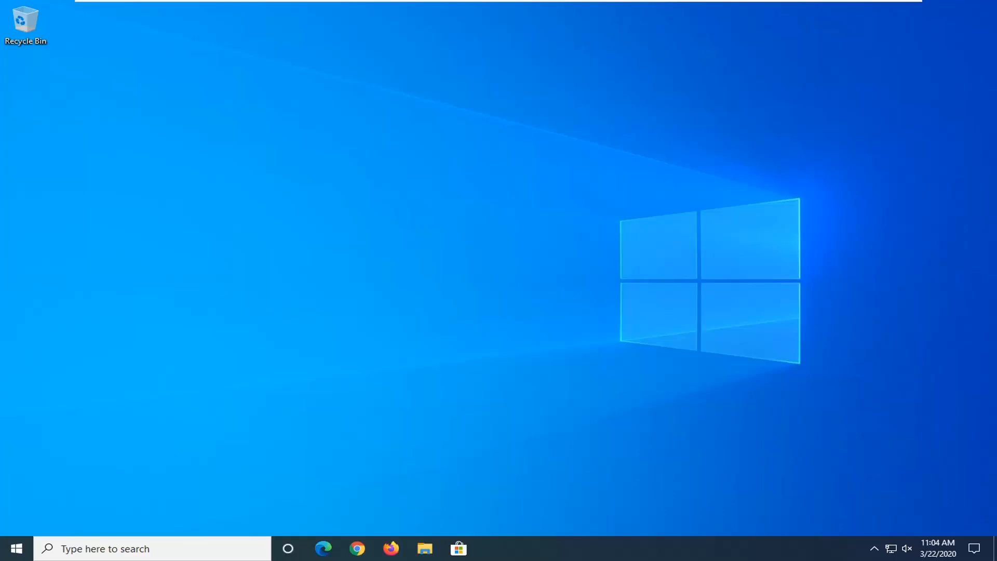
mouse_move(15, 548)
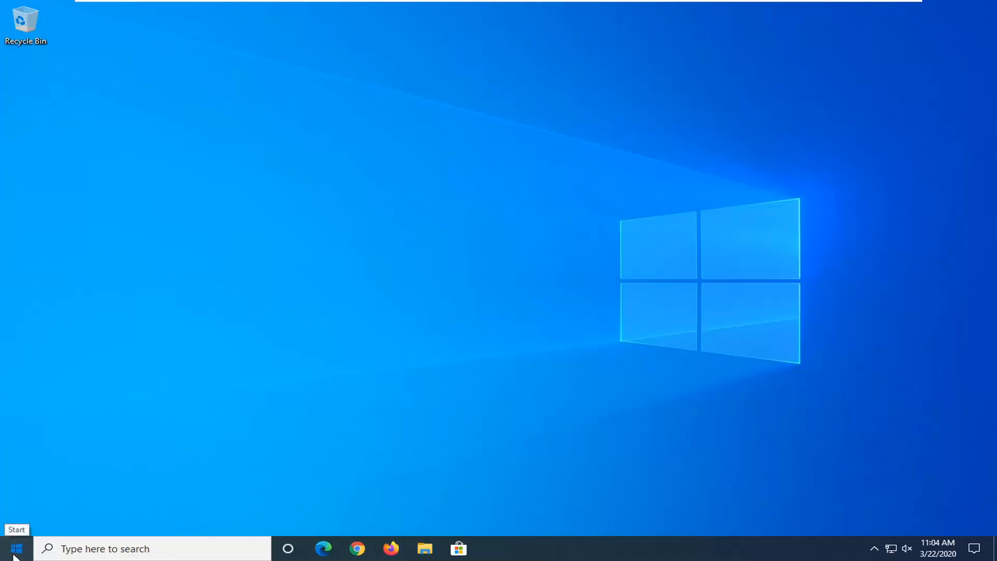
Launch 'cmd' as administrator from Start search and approve the UAC prompt
click(15, 549)
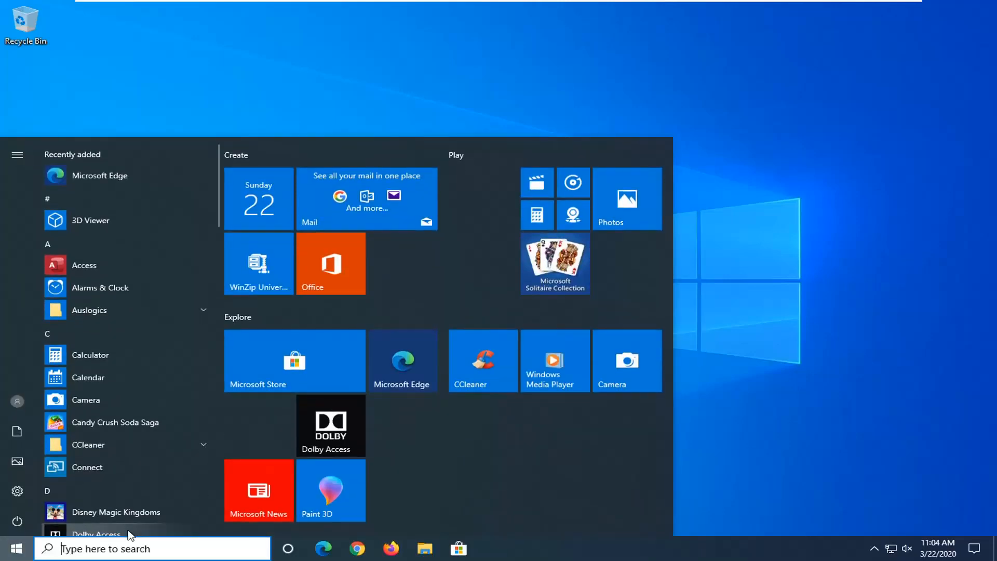
text(cmd)
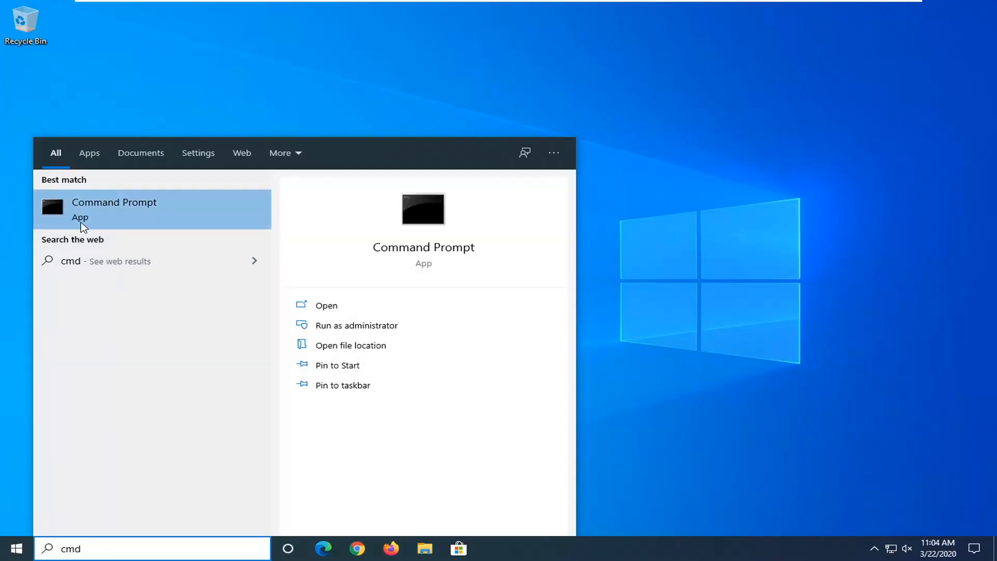
mouse_move(109, 219)
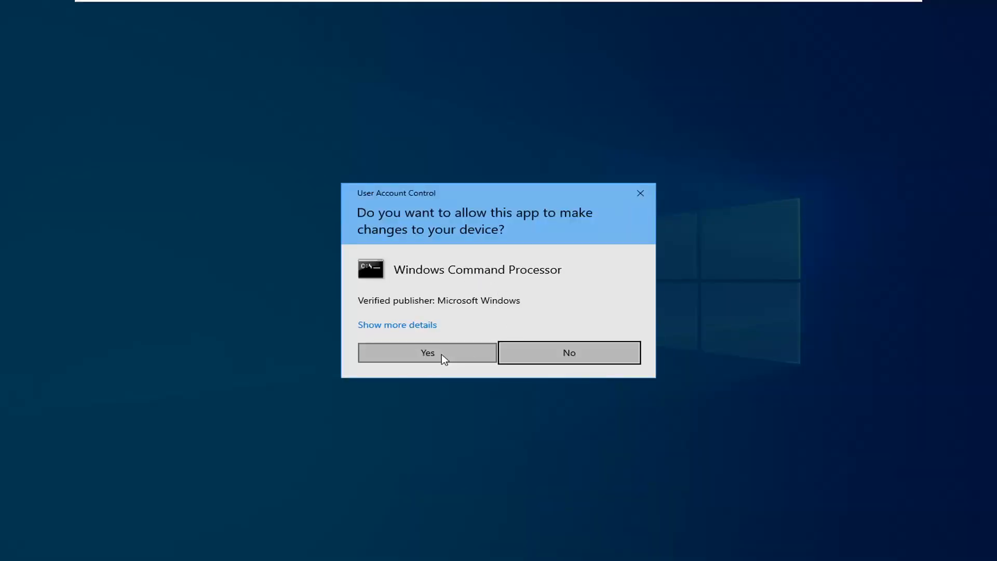
click(427, 352)
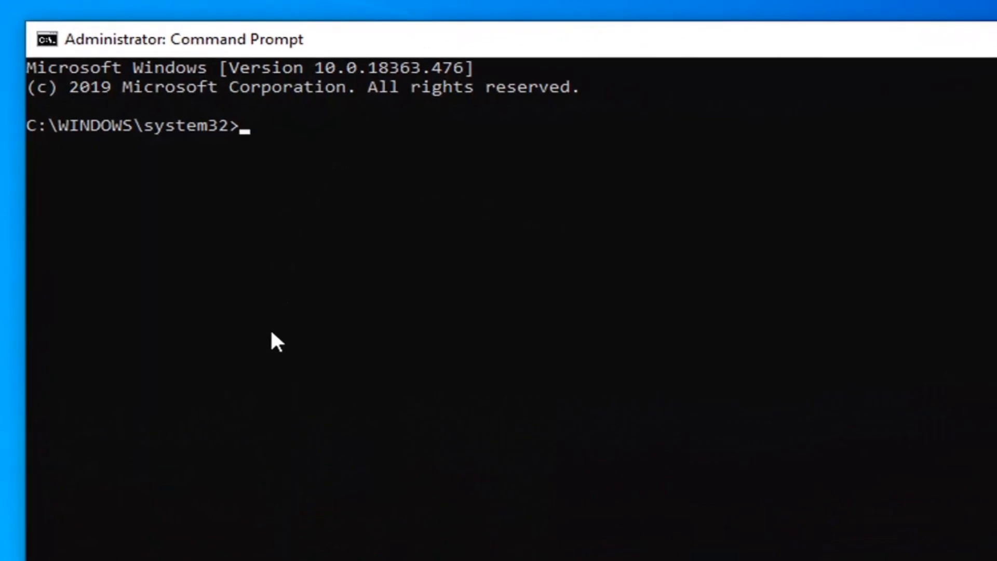
Run 'netsh winsock reset catalog' so the Winsock catalog reset succeeds
text(nets)
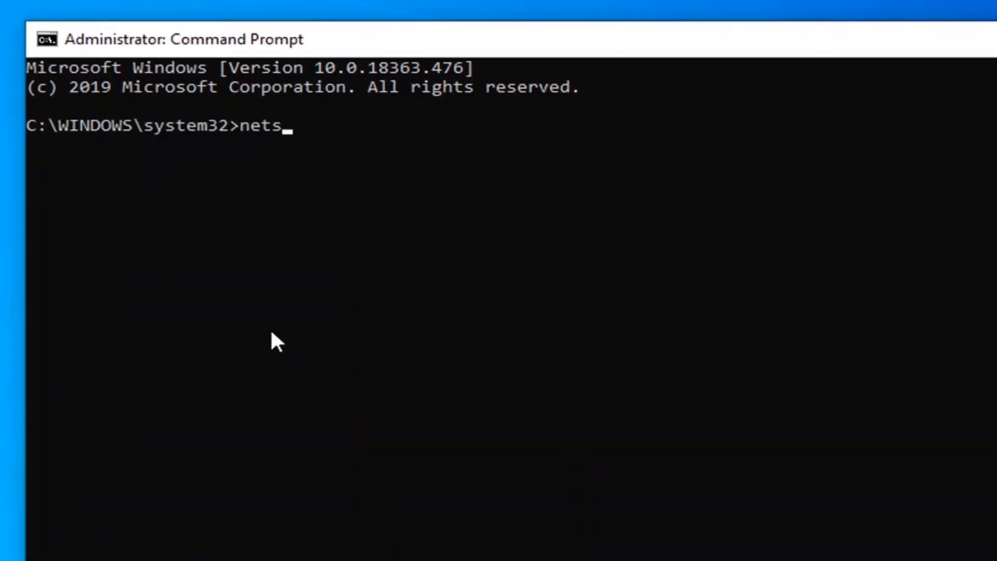
text(h)
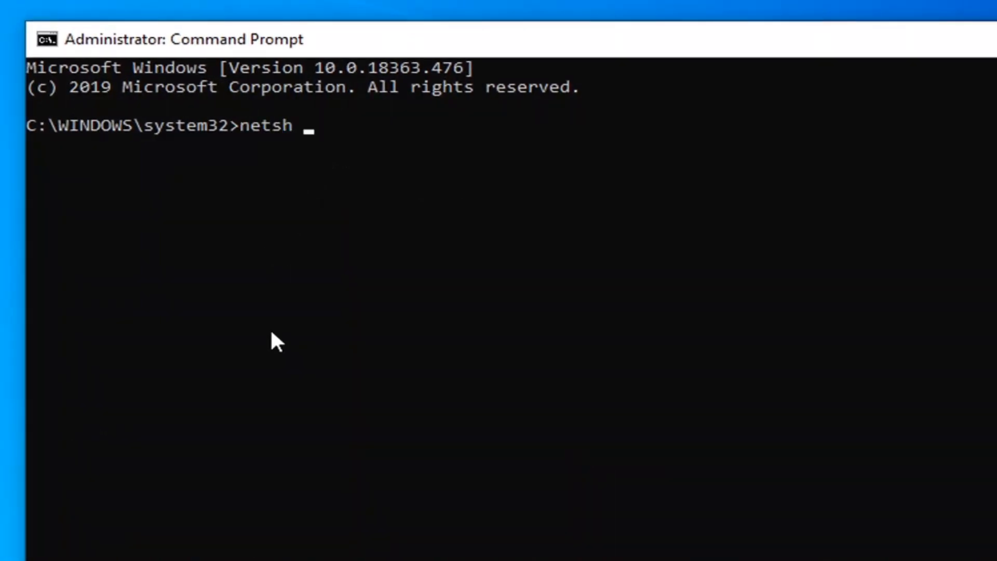
text(winsoc)
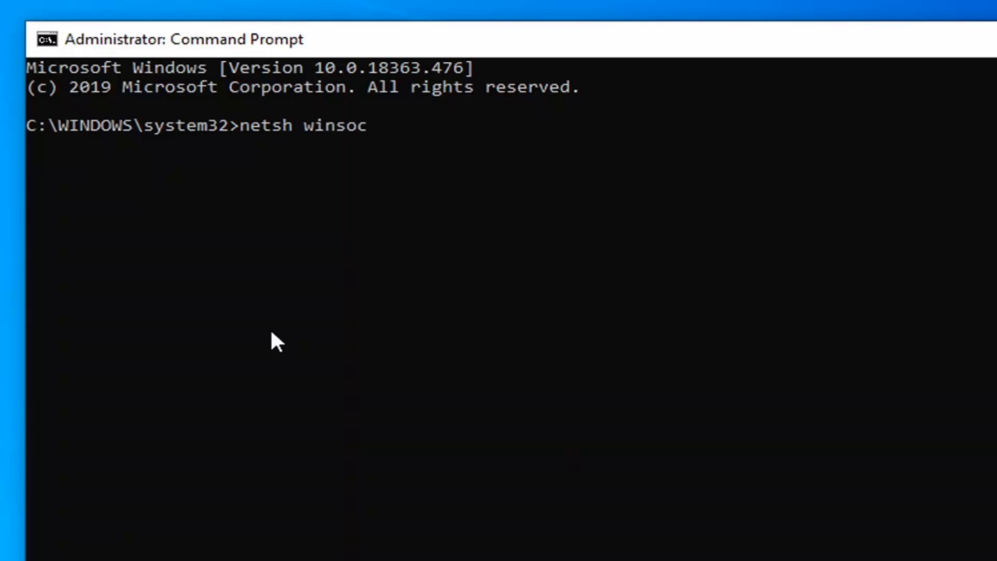
text(k reset cata)
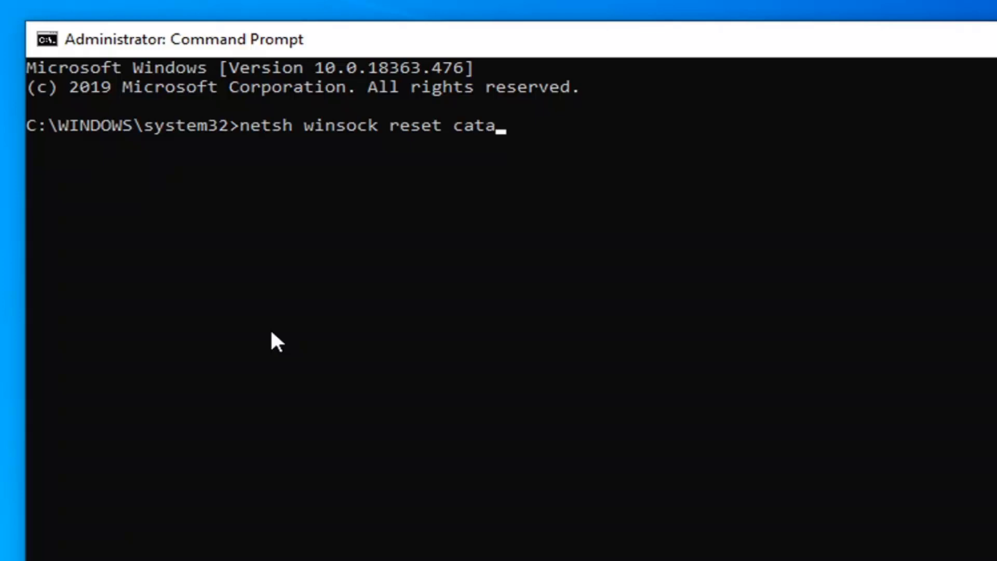
text(log)
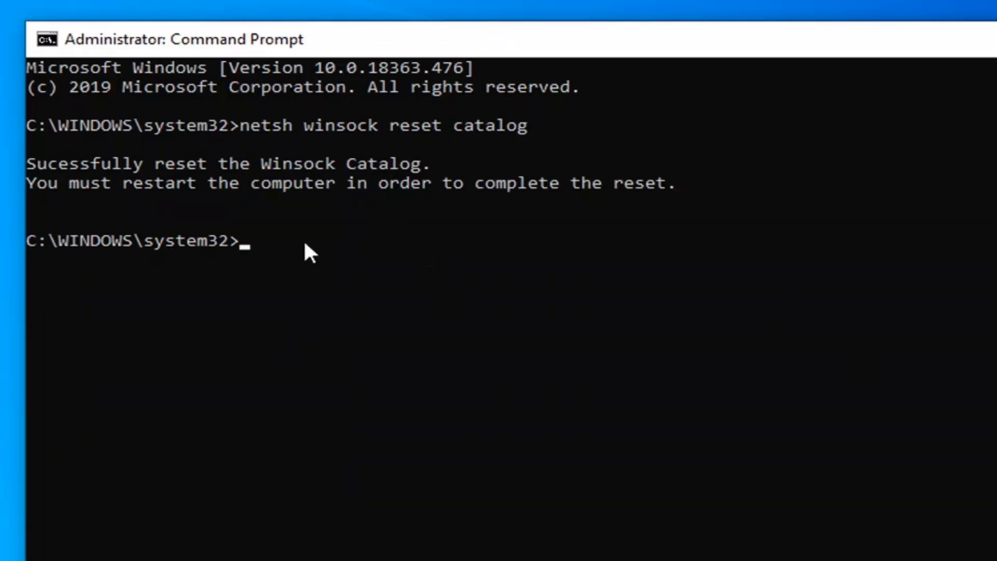
Run 'netsh int ipv4 reset reset.log', then close the administrator Command Prompt
text(netsh)
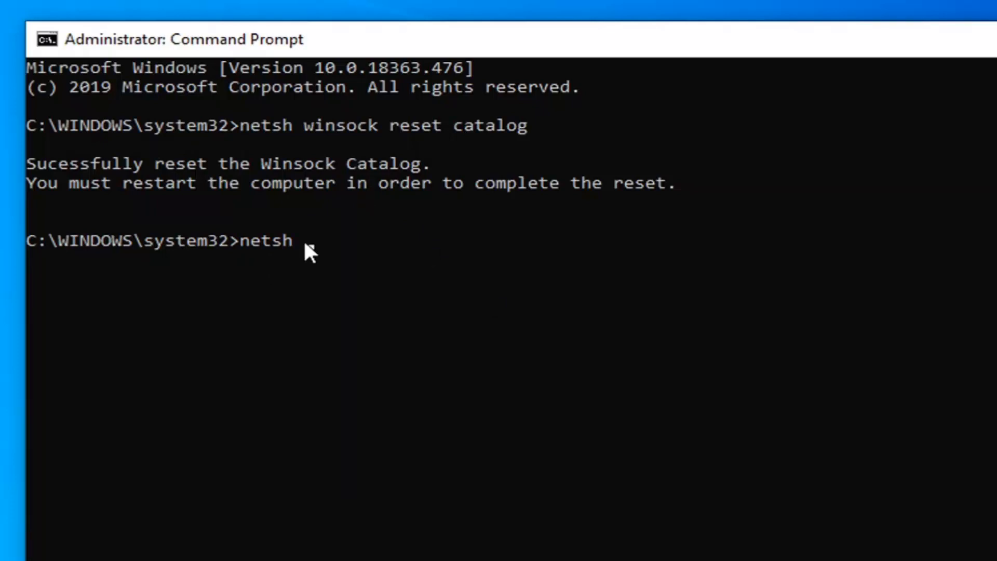
text(int ip)
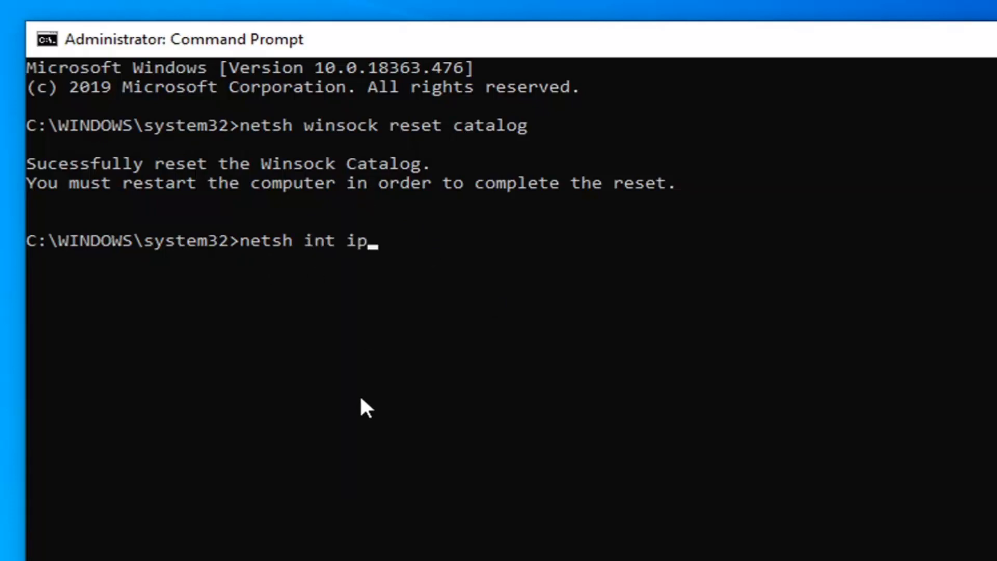
text(v4 reset res)
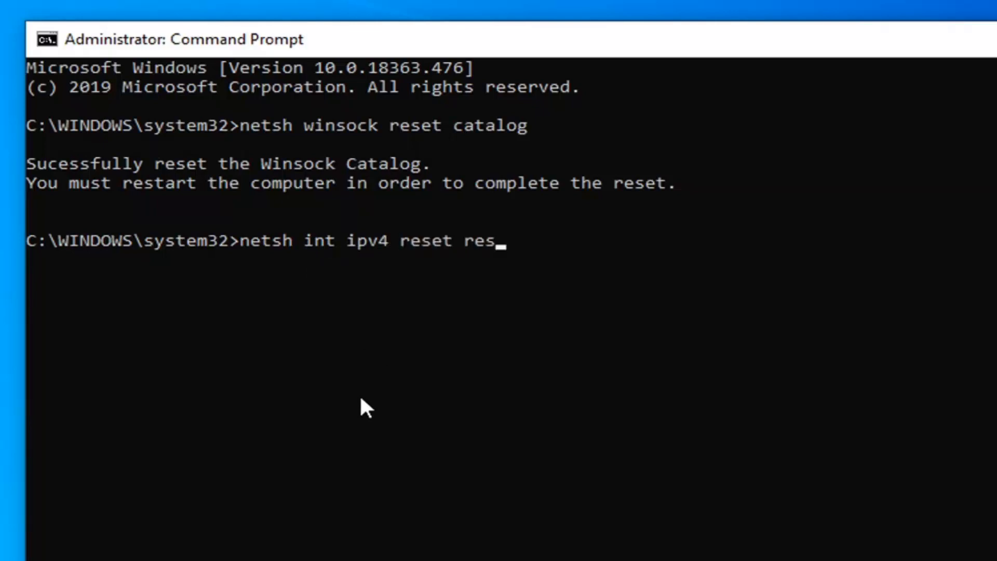
text(et.log)
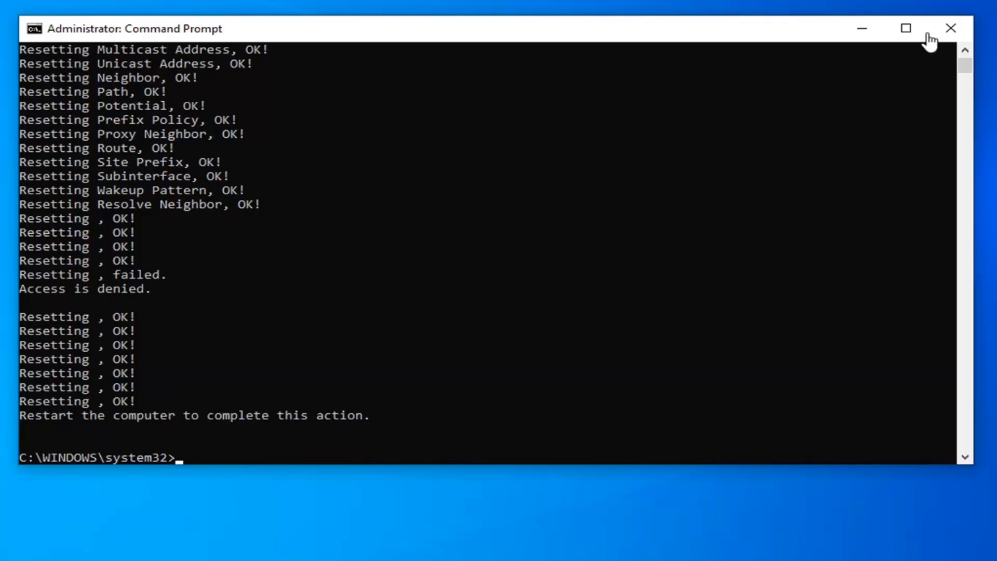
click(950, 28)
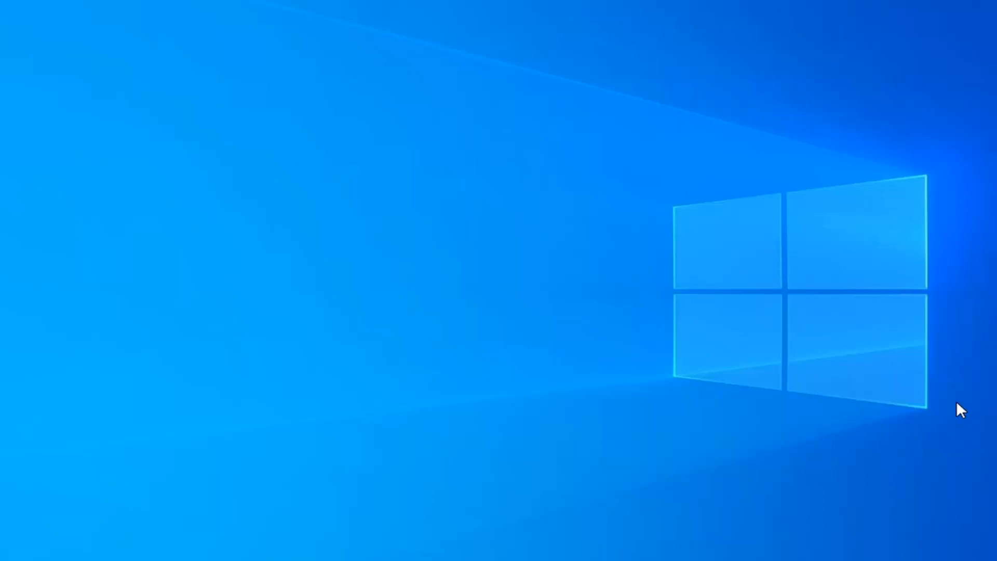
Search Start for 'device manager' and open Device Manager
click(9, 557)
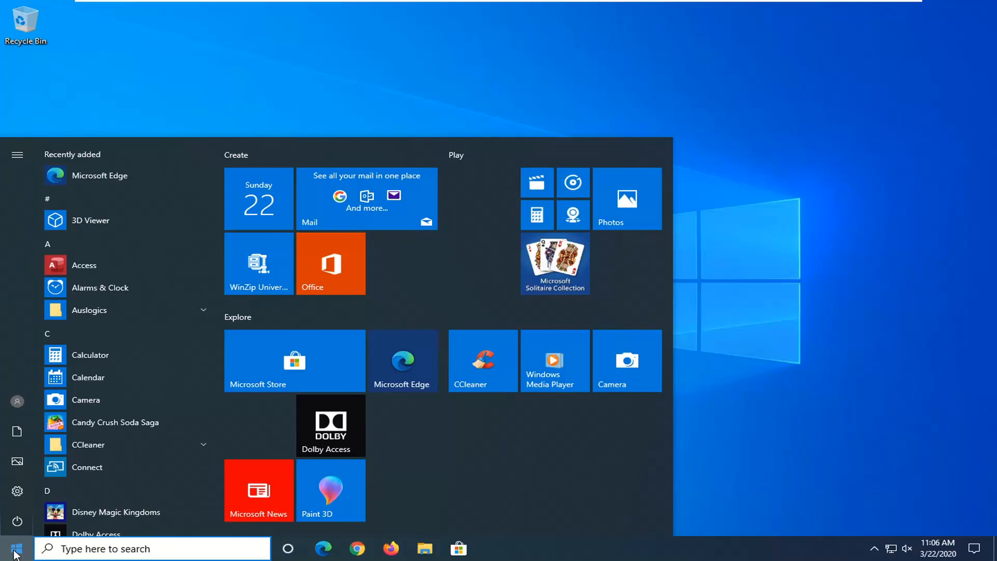
text(device manager)
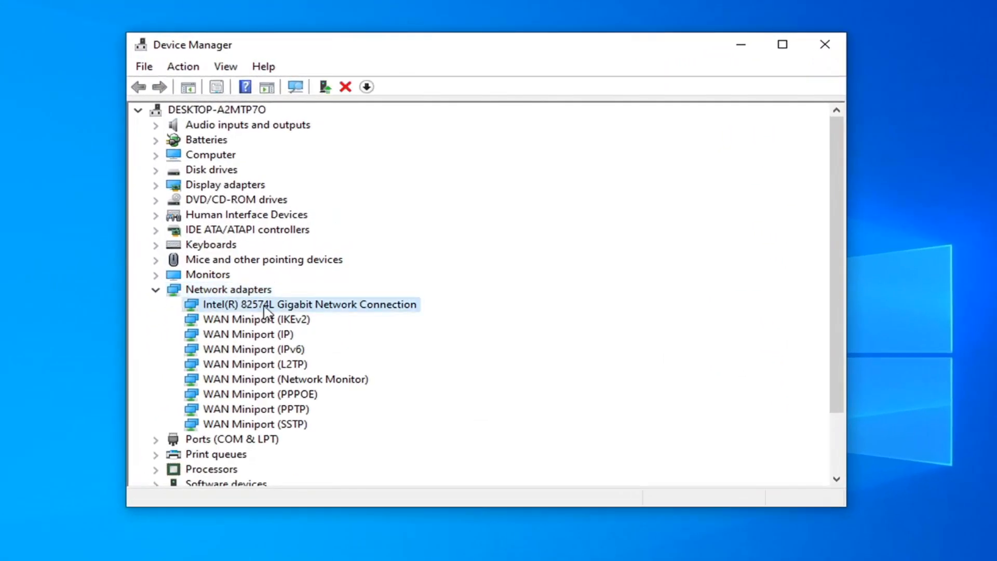
mouse_move(259, 411)
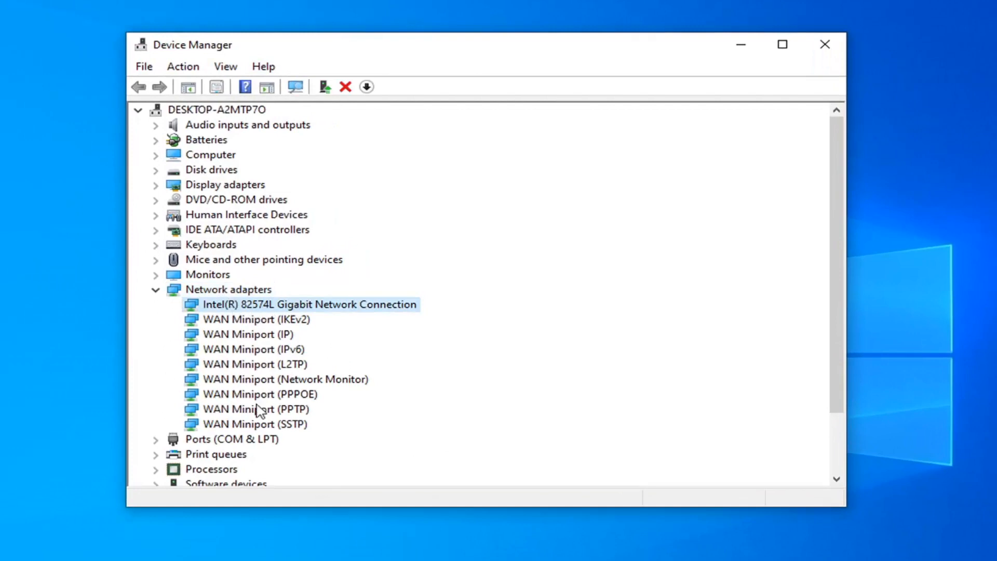
mouse_move(239, 317)
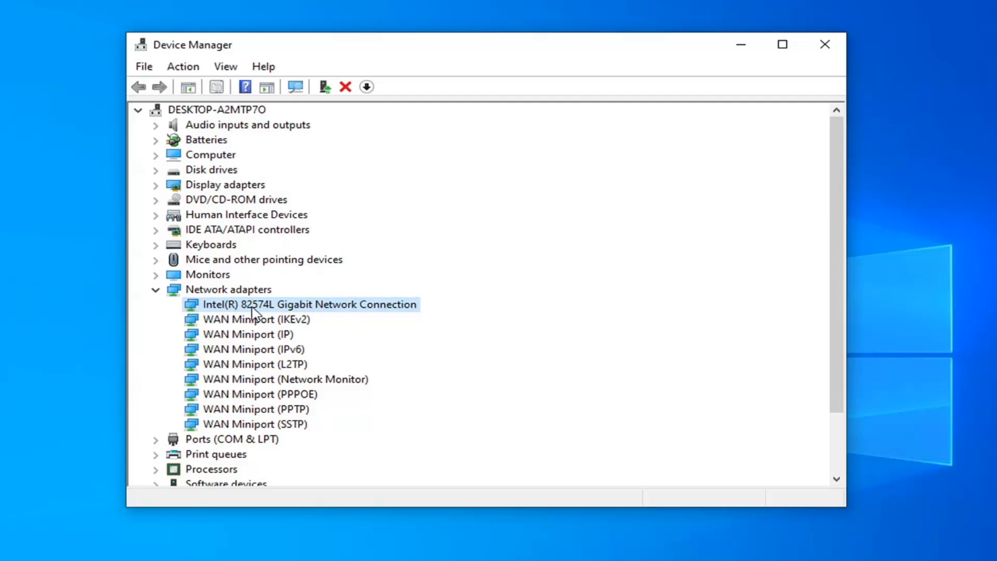
Uninstall the Intel 82574L Gigabit Network Connection adapter, collapse Network adapters and close Device Manager
right_click(310, 304)
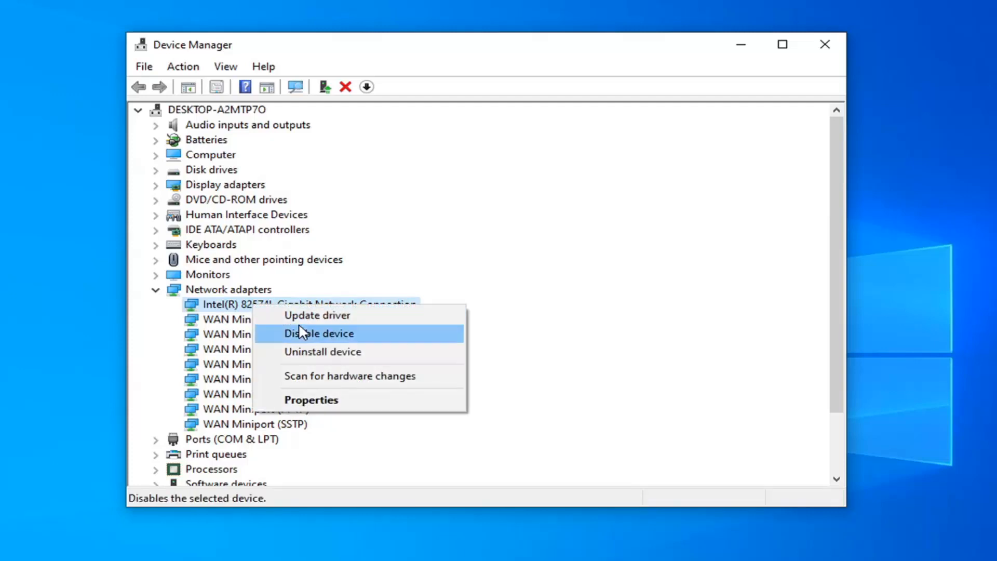
click(322, 352)
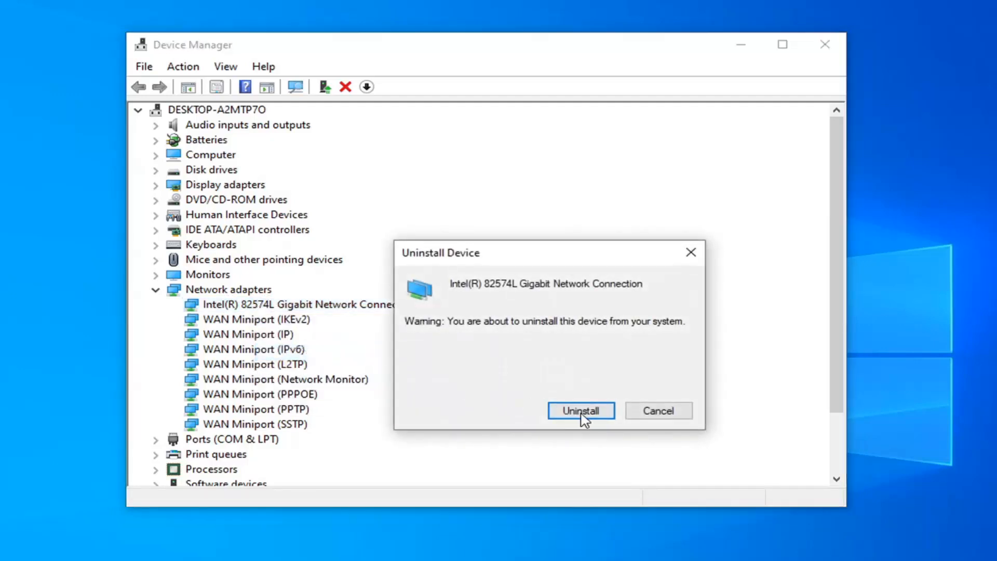
click(580, 411)
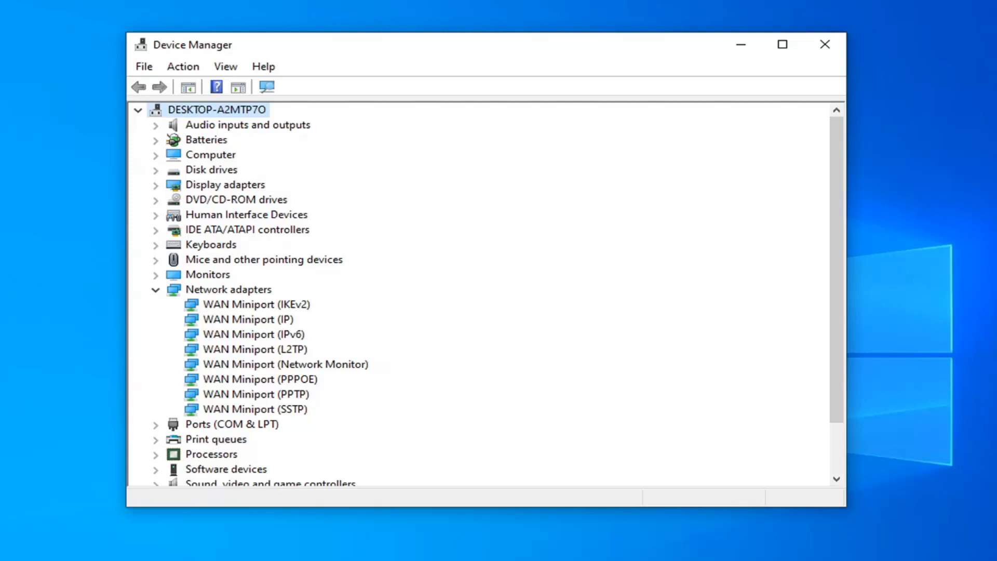
click(156, 290)
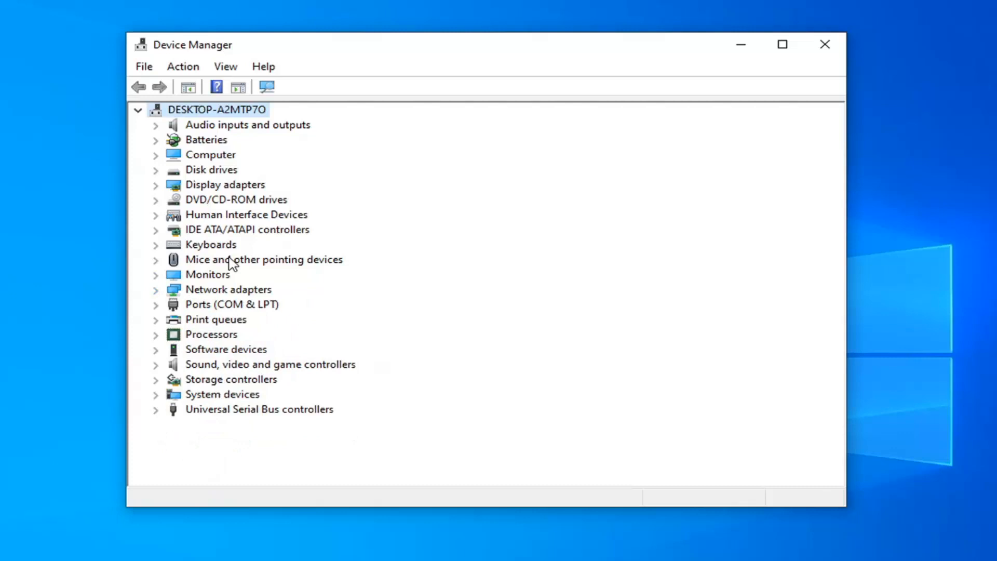
click(825, 45)
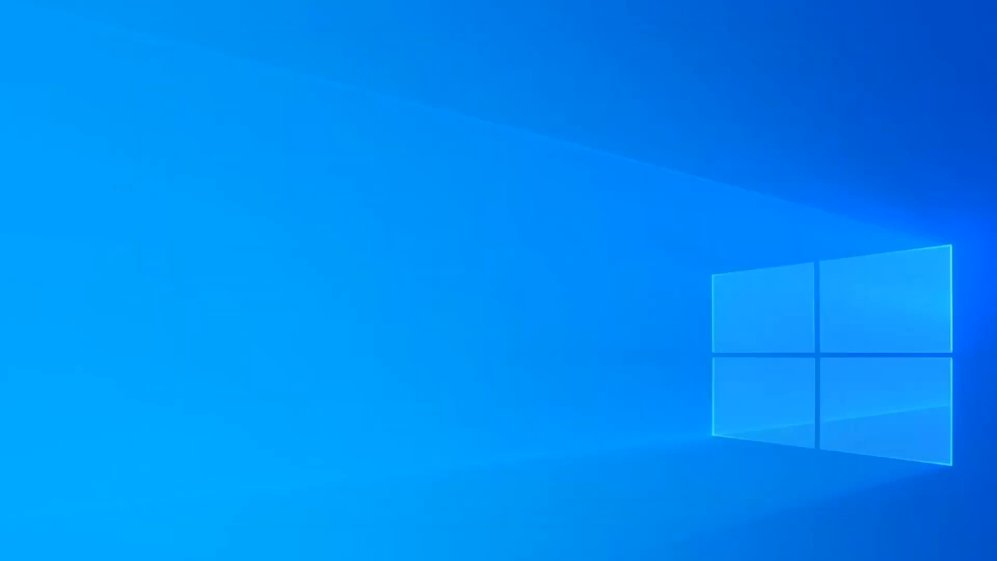